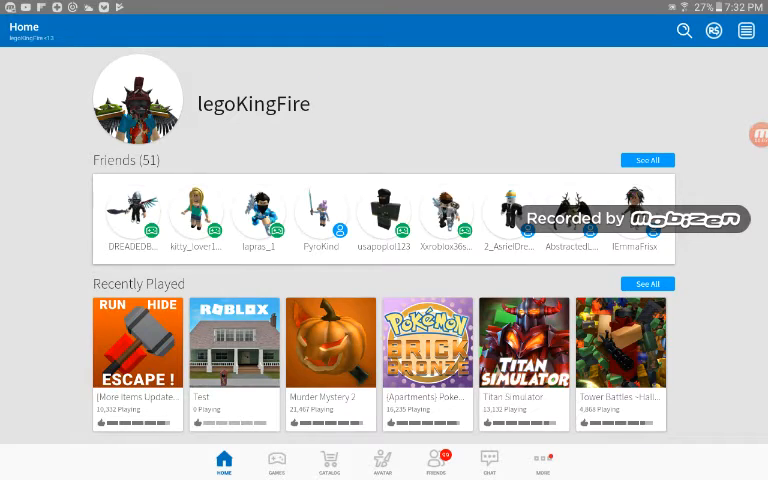
# Open MeepCity from the Games catalogue and scroll to its About and Game Badges sections.
pyautogui.scroll(-3)
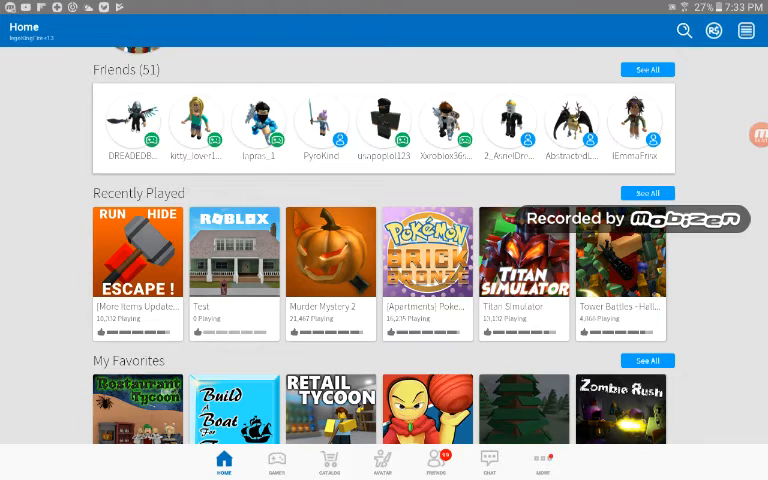
pyautogui.click(276, 460)
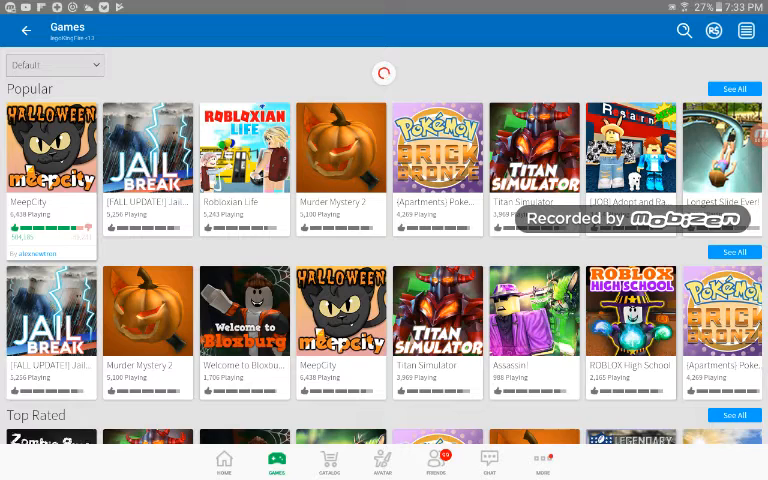
pyautogui.click(52, 148)
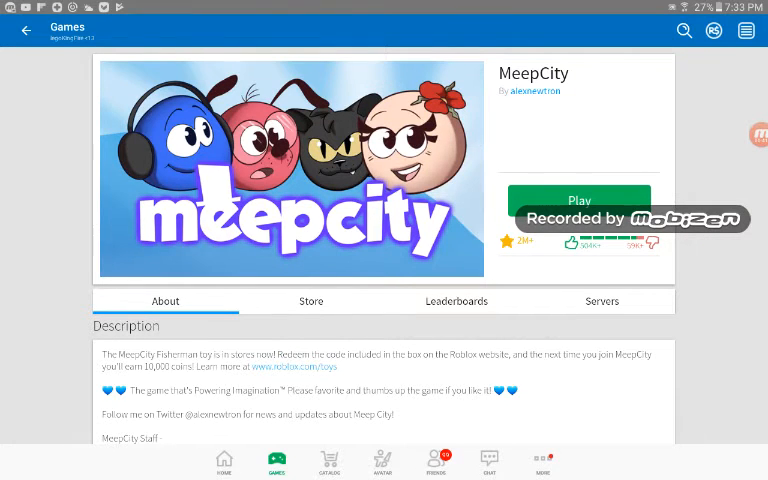
pyautogui.scroll(-3)
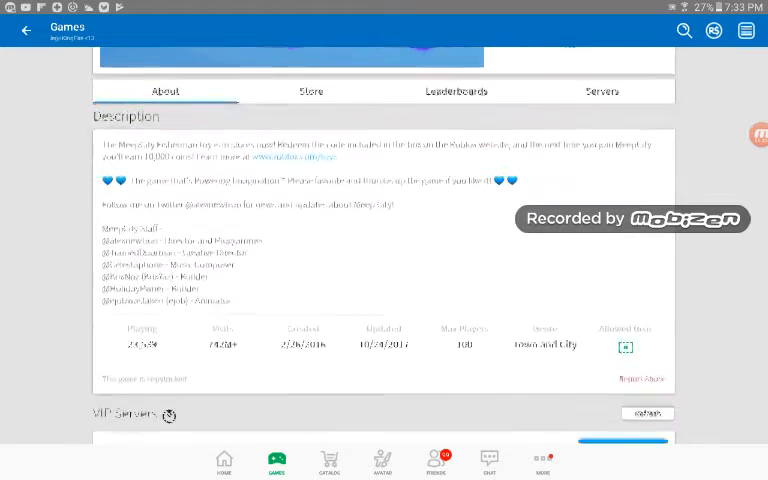
pyautogui.scroll(-3)
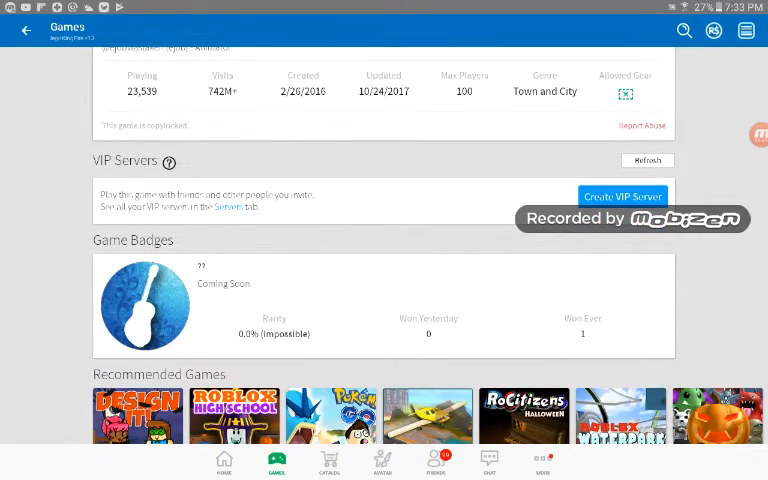
# Open MeepCity's game badge and scroll through its description and comments.
pyautogui.click(144, 304)
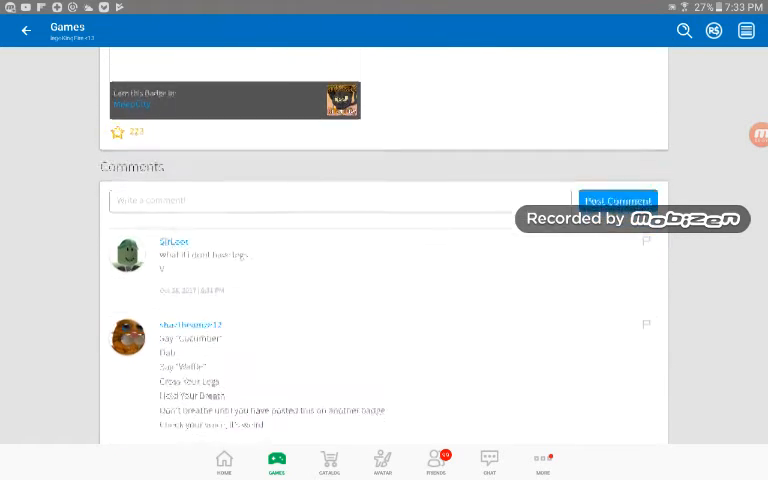
pyautogui.scroll(-3)
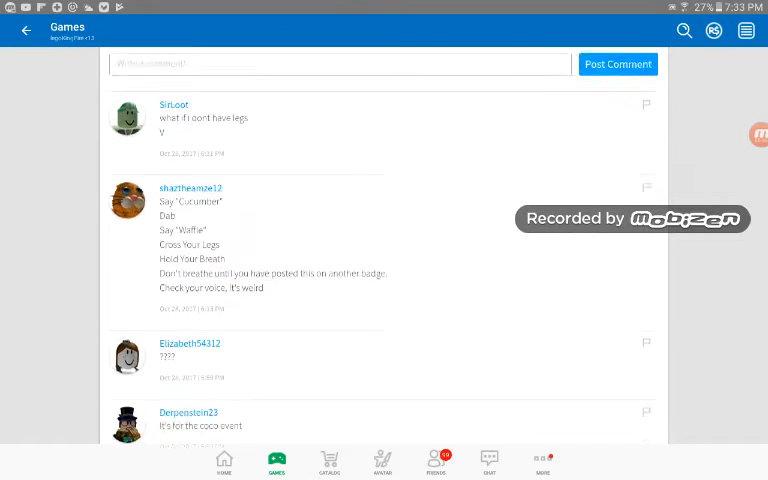
pyautogui.scroll(-3)
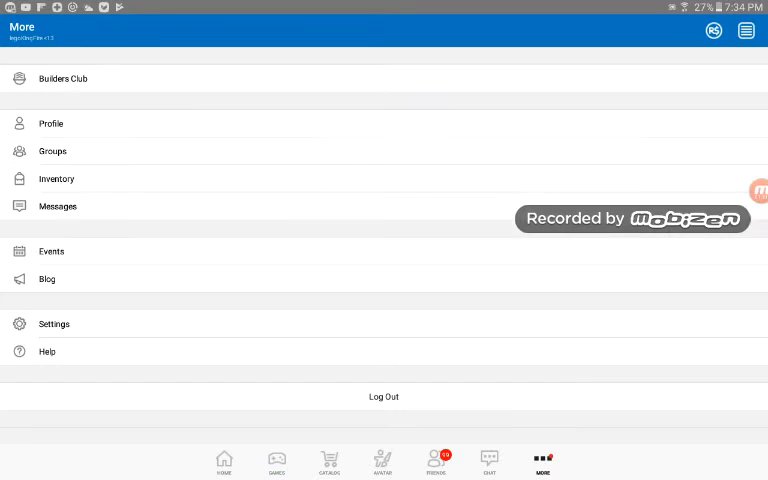
# Navigate back to MeepCity's game page showing its stats and game badge.
pyautogui.click(52, 252)
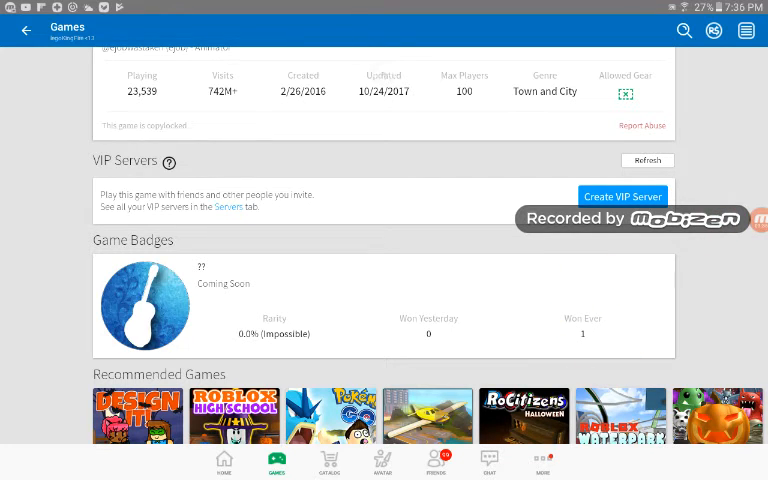
# Open creator alexnewtron's profile and scroll through Favorite Games and Roblox Badges.
pyautogui.click(144, 304)
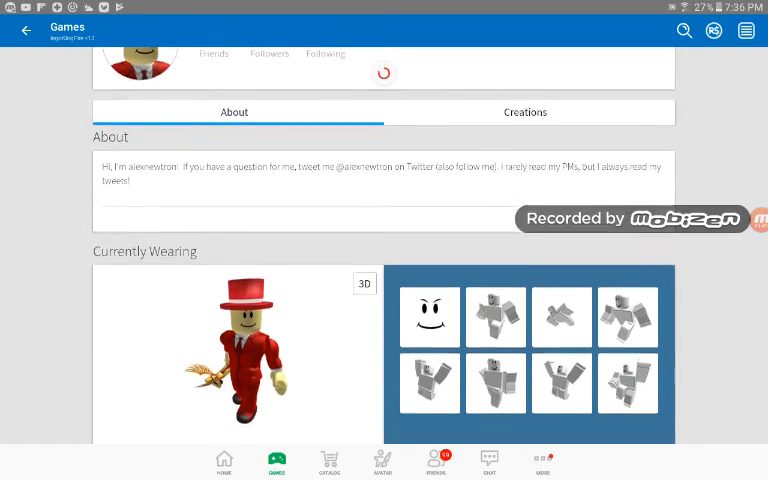
pyautogui.scroll(-3)
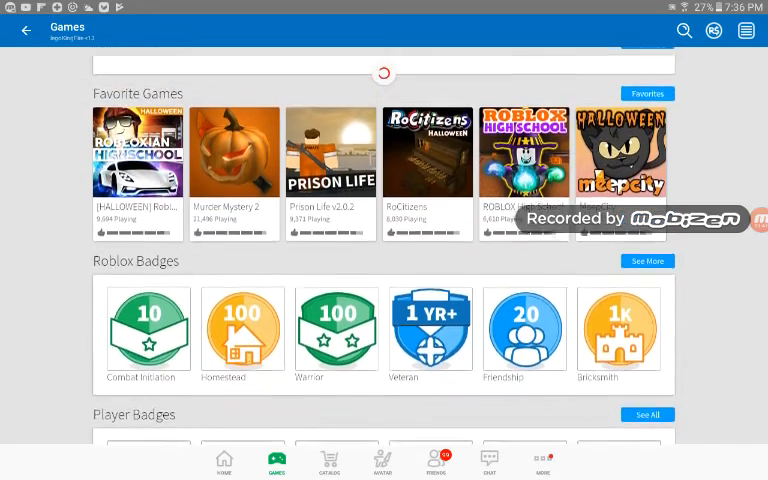
pyautogui.scroll(-3)
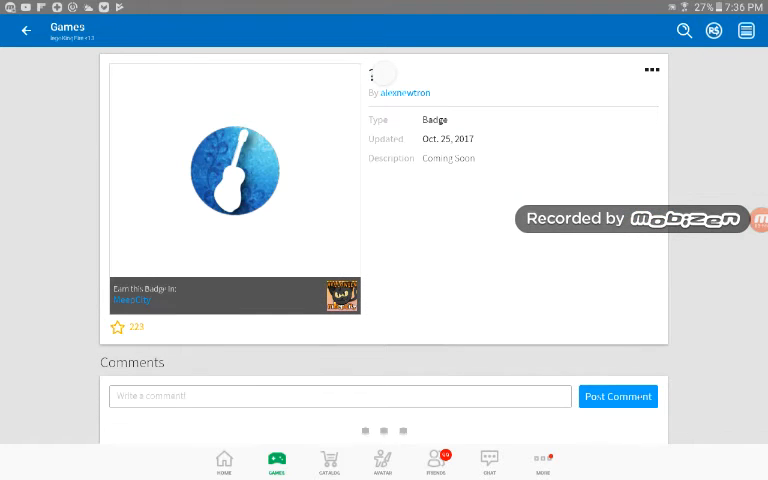
# Scroll the badge page, then open the game creator's profile from the creator link.
pyautogui.scroll(-3)
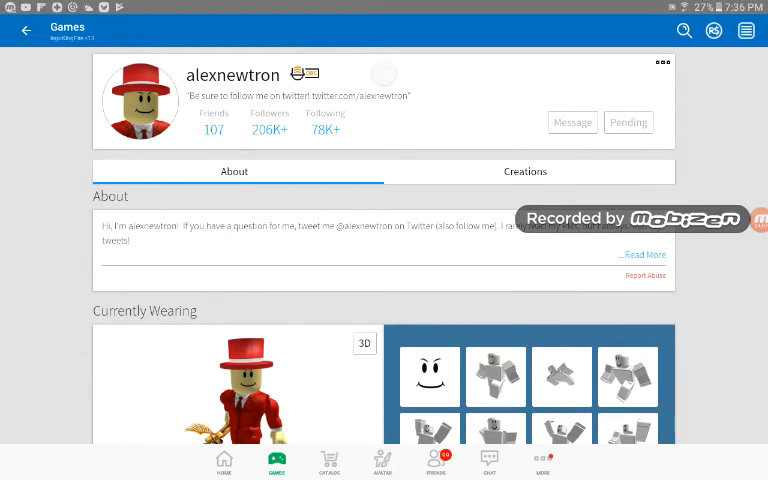
pyautogui.scroll(-3)
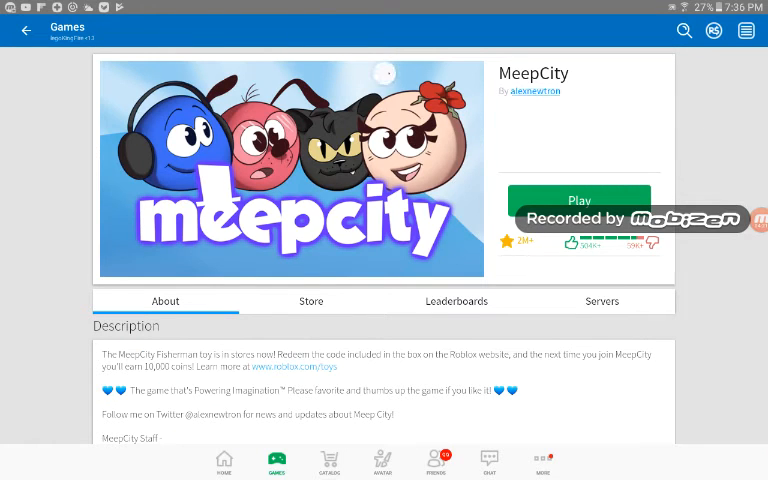
pyautogui.click(536, 92)
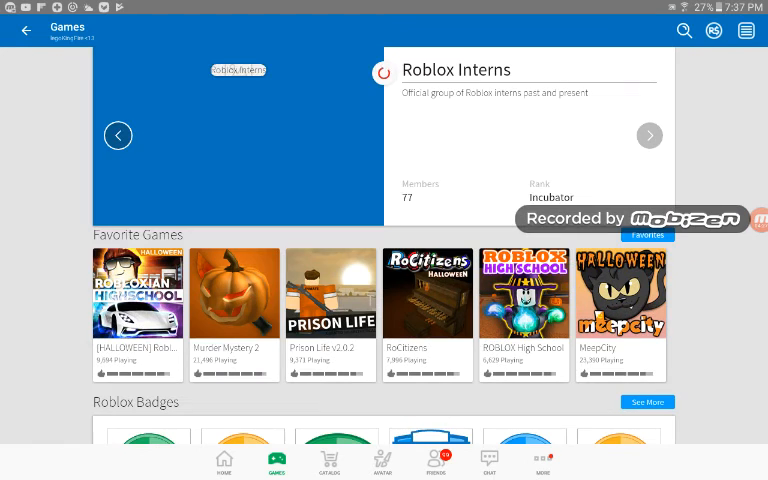
# Scroll through the creator's Groups grid, loading more entries and browsing the full list.
pyautogui.scroll(-3)
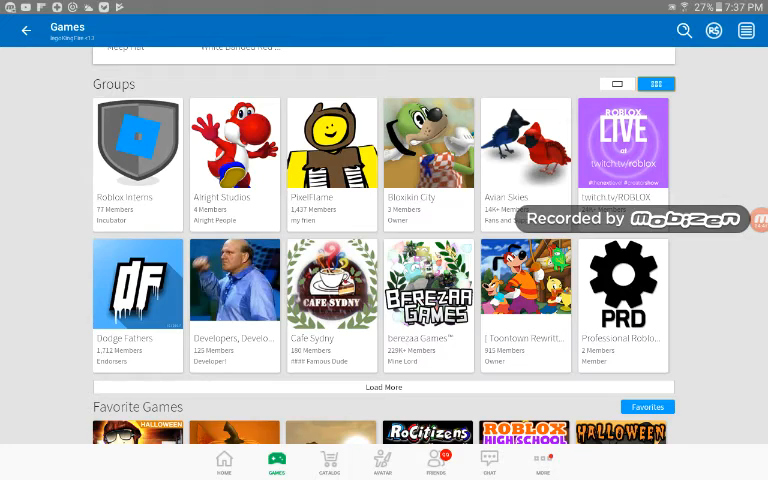
pyautogui.scroll(-3)
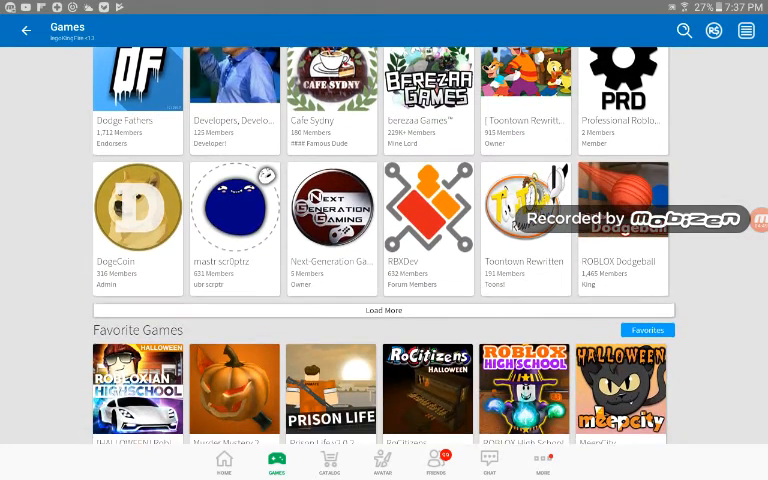
pyautogui.scroll(-3)
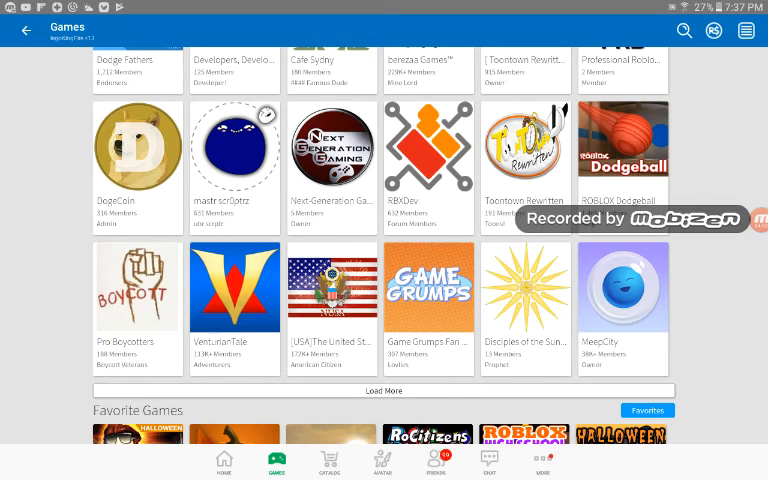
pyautogui.scroll(-3)
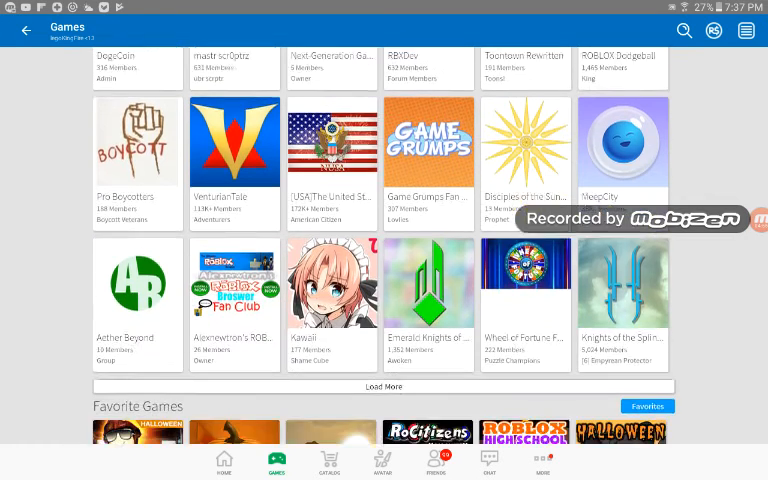
pyautogui.scroll(-3)
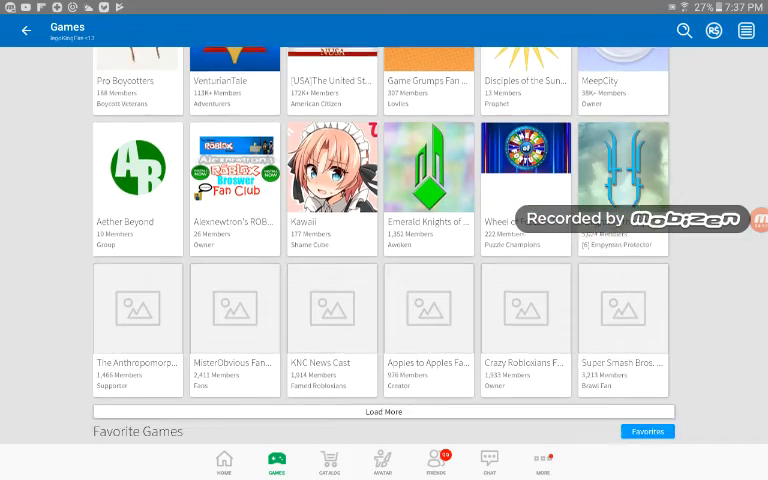
pyautogui.scroll(-3)
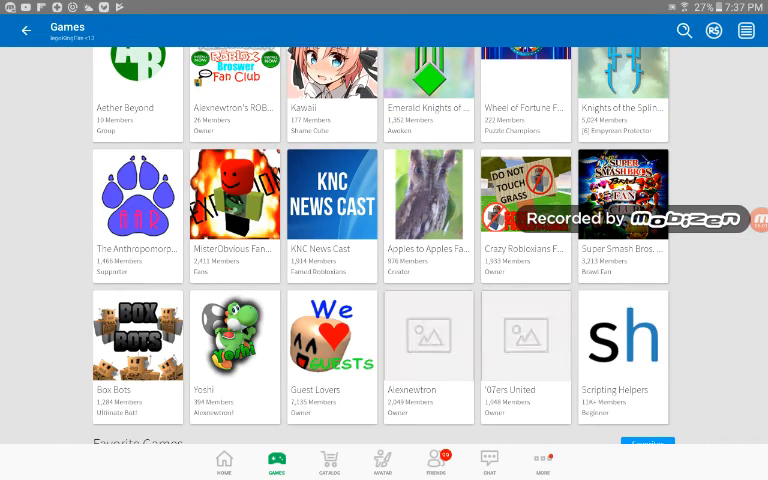
pyautogui.scroll(-3)
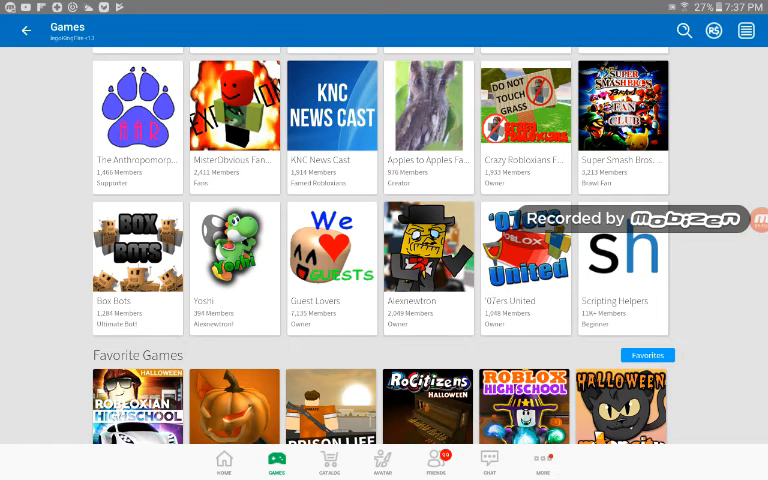
pyautogui.scroll(-3)
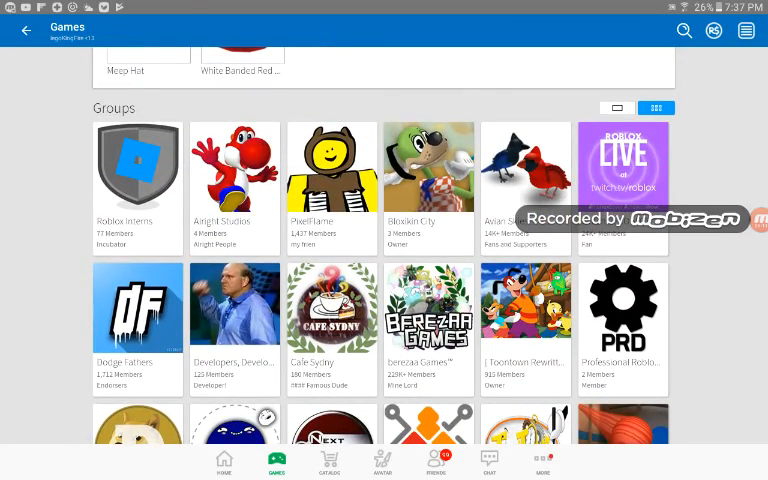
# Scroll through the RBXDev group's description and Members list, then return to Home.
pyautogui.scroll(-3)
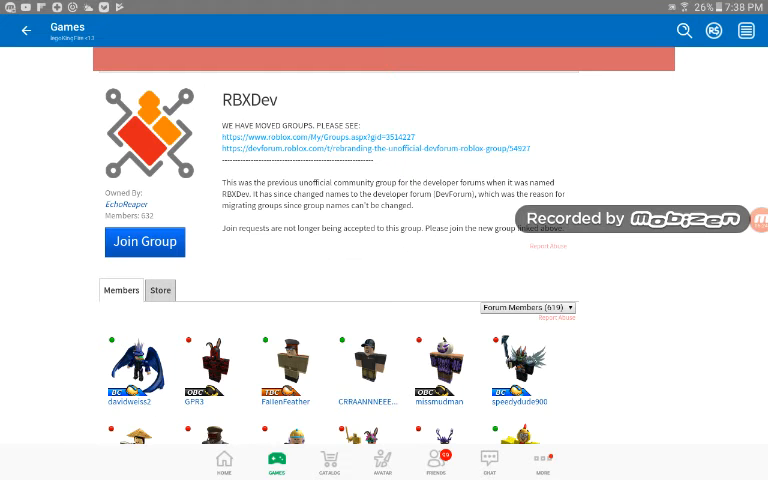
pyautogui.scroll(-3)
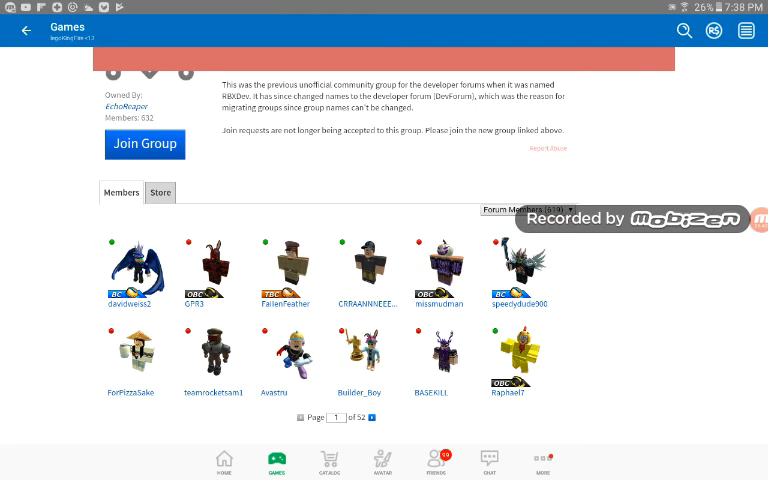
pyautogui.scroll(-3)
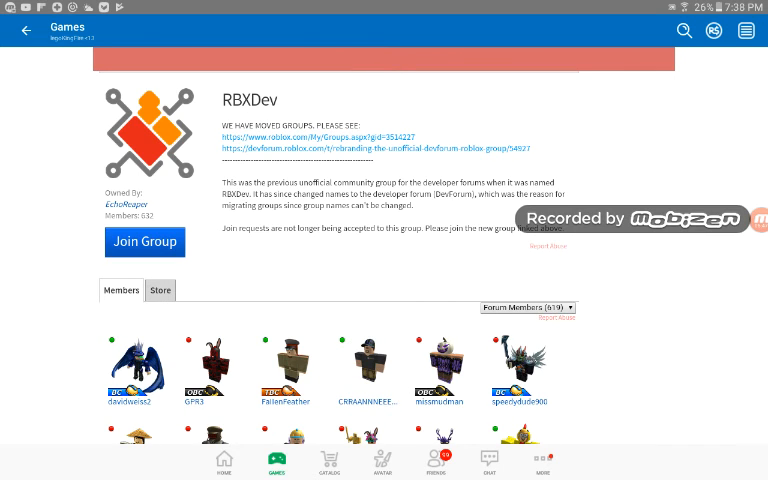
pyautogui.click(144, 240)
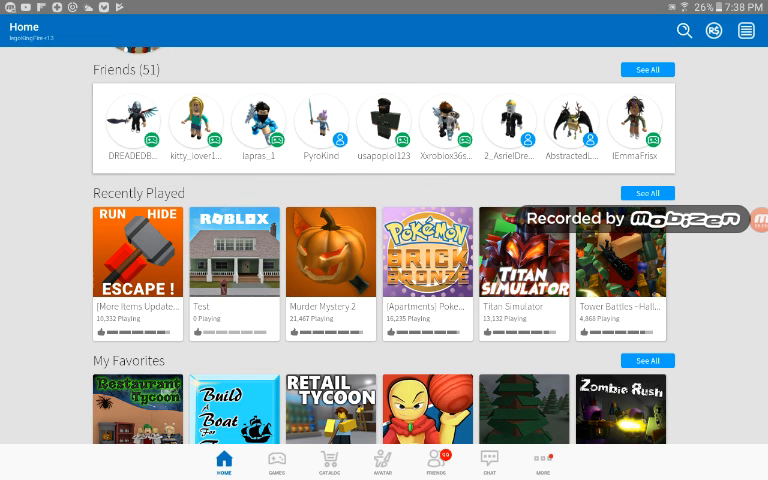
# Scroll the Home page to show the profile header above friends and recently played games.
pyautogui.scroll(-3)
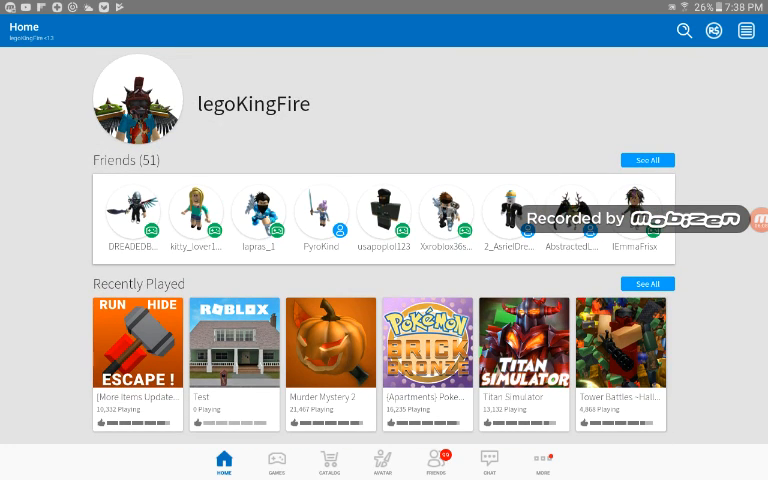